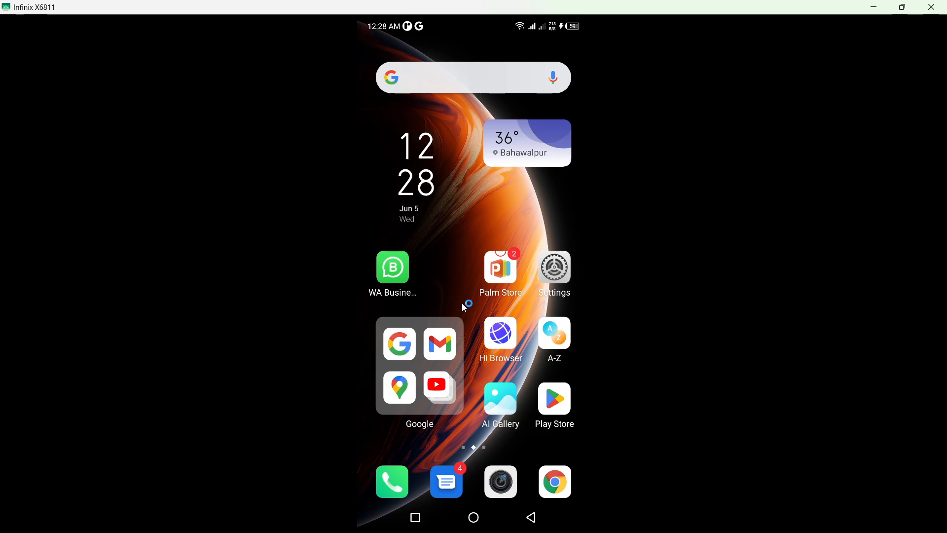
# - Launch LinkedIn from the Social apps folder on the next home page
pyautogui.hscroll(-3)
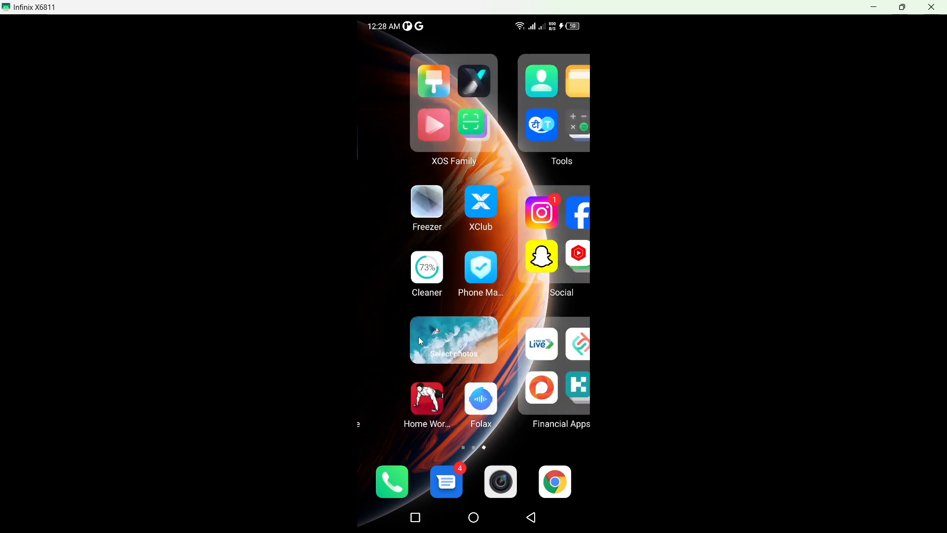
pyautogui.click(560, 253)
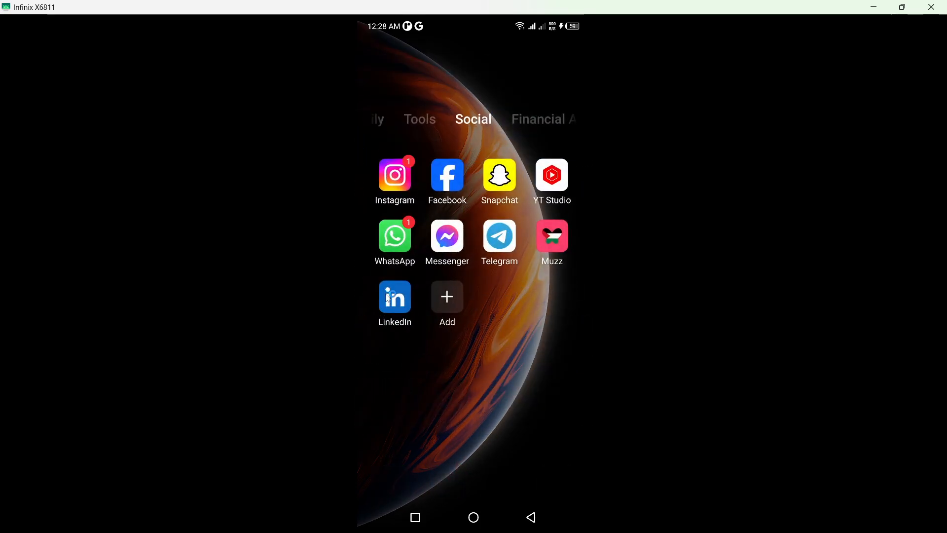
pyautogui.click(395, 295)
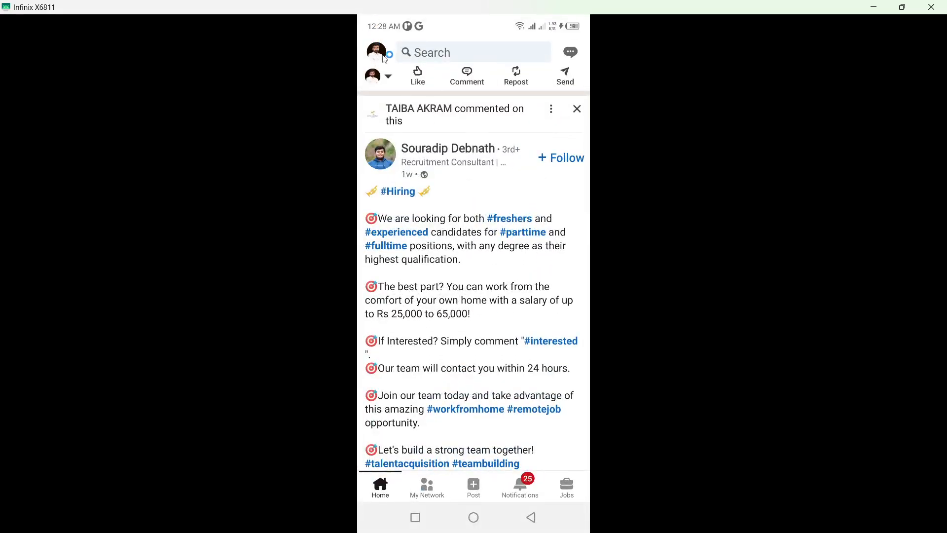
# - Reach the Settings page through the profile side menu
pyautogui.click(376, 53)
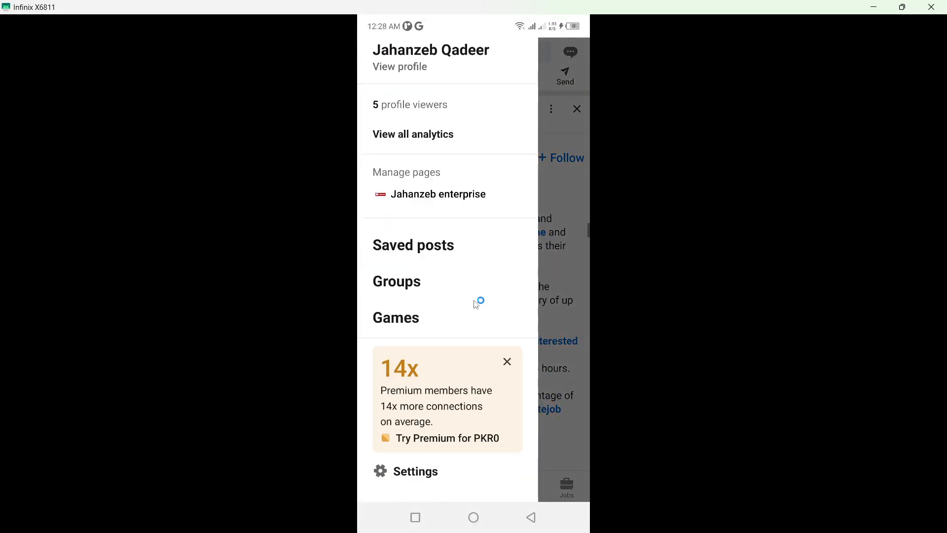
pyautogui.scroll(-3)
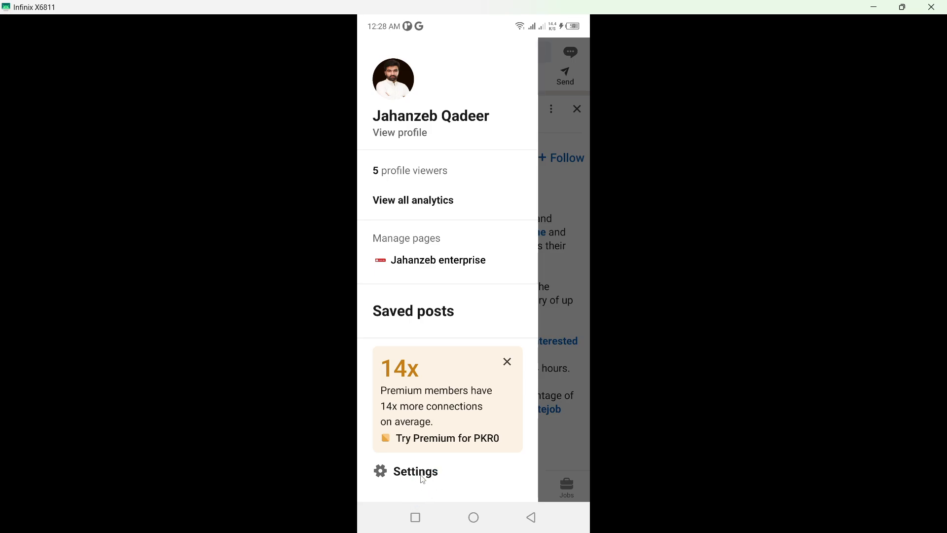
pyautogui.click(416, 472)
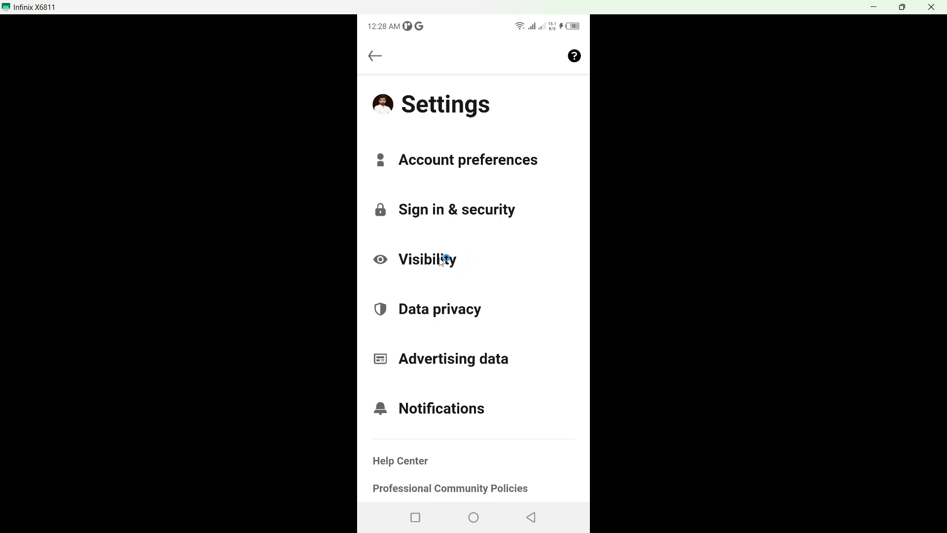
# - Reach the Edit My Public Profile page under Visibility settings
pyautogui.click(427, 259)
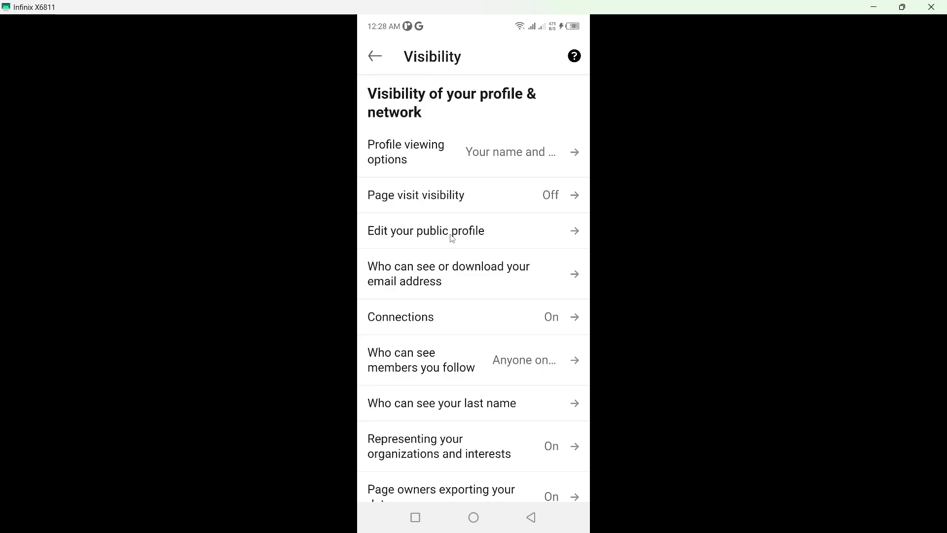
pyautogui.click(426, 230)
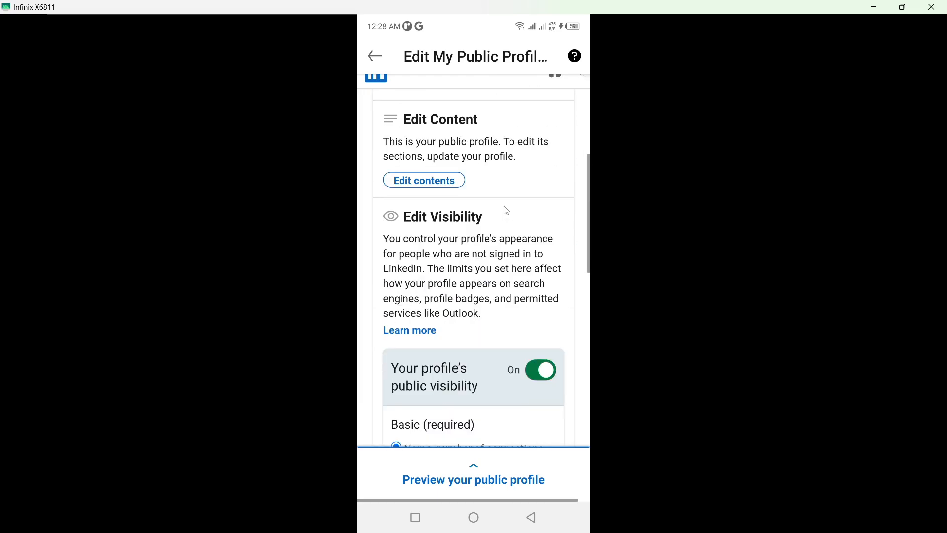
# - Switch 'Your profile's public visibility' to Off
pyautogui.scroll(-3)
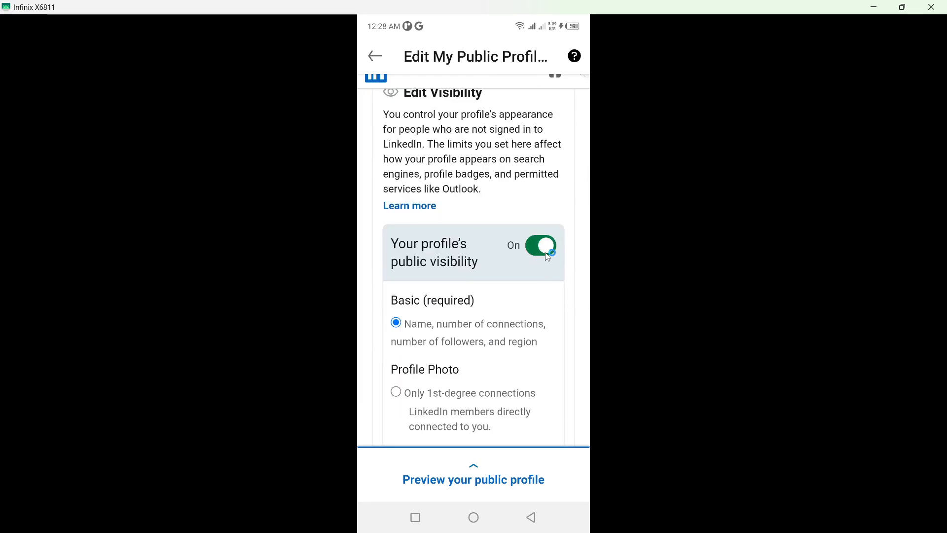
pyautogui.click(540, 244)
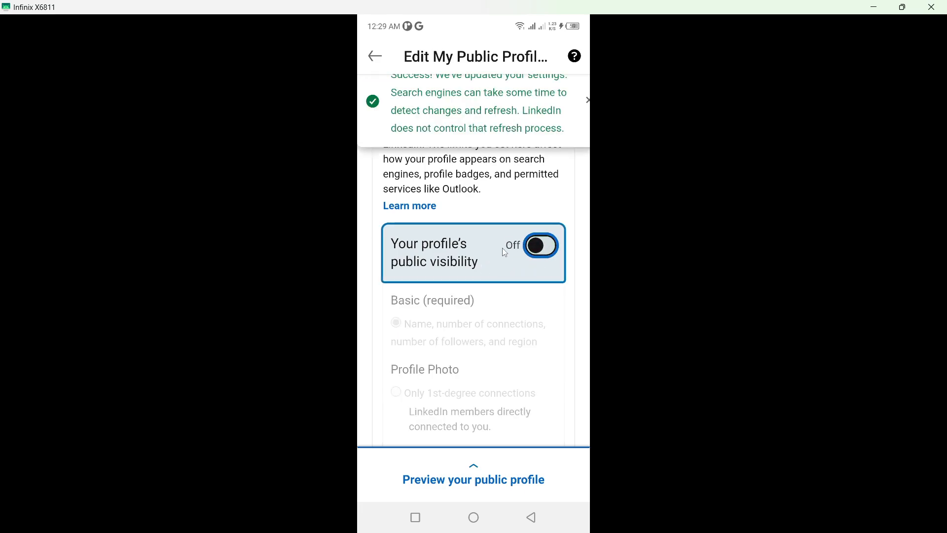
pyautogui.moveTo(389, 76)
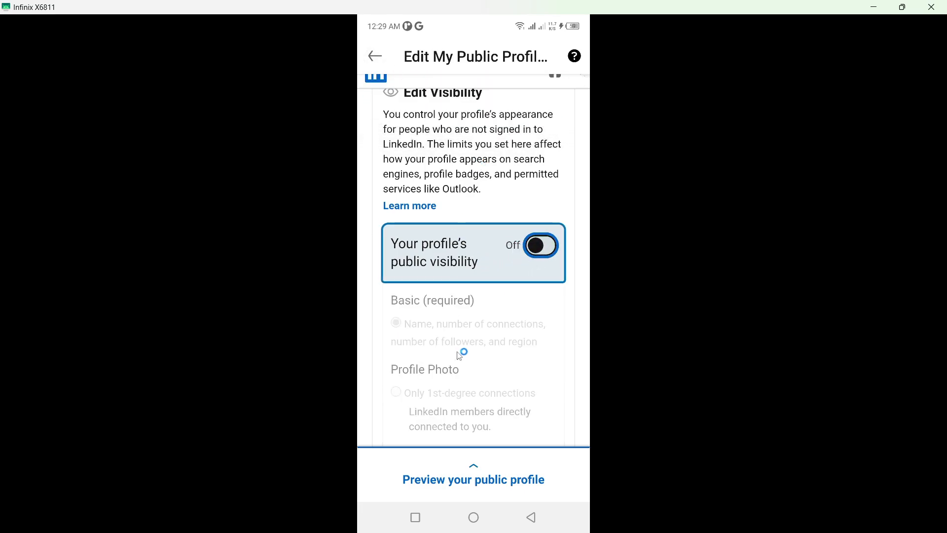
# - Leave LinkedIn and return to the Android home screen
pyautogui.click(375, 56)
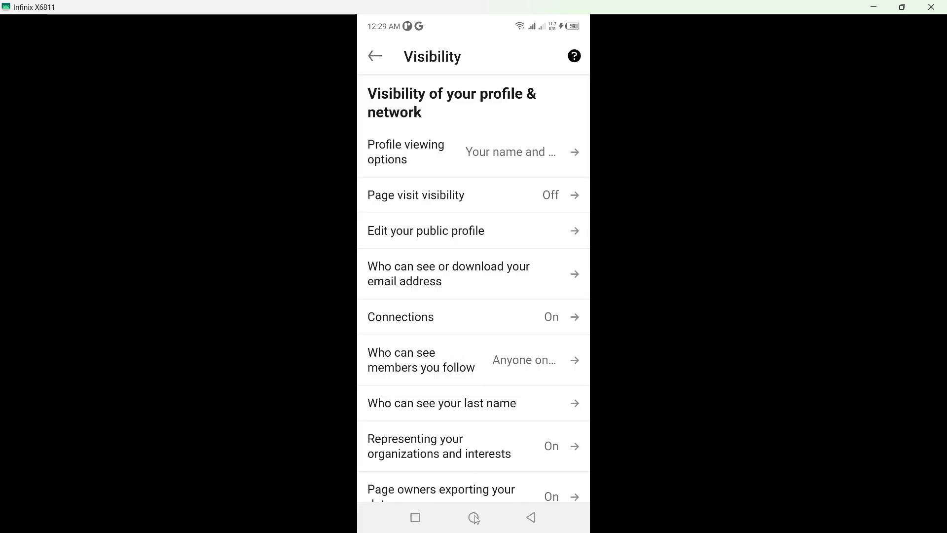
pyautogui.click(473, 517)
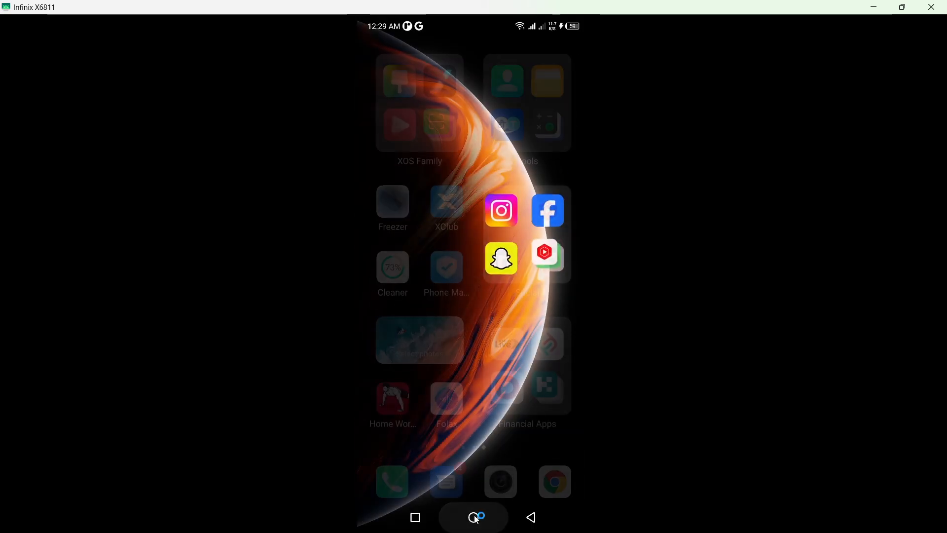
pyautogui.click(473, 517)
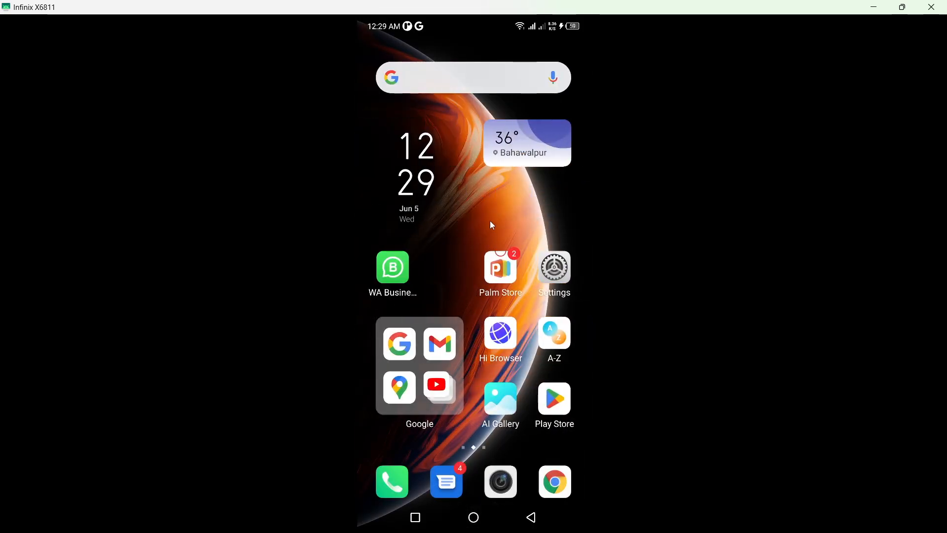